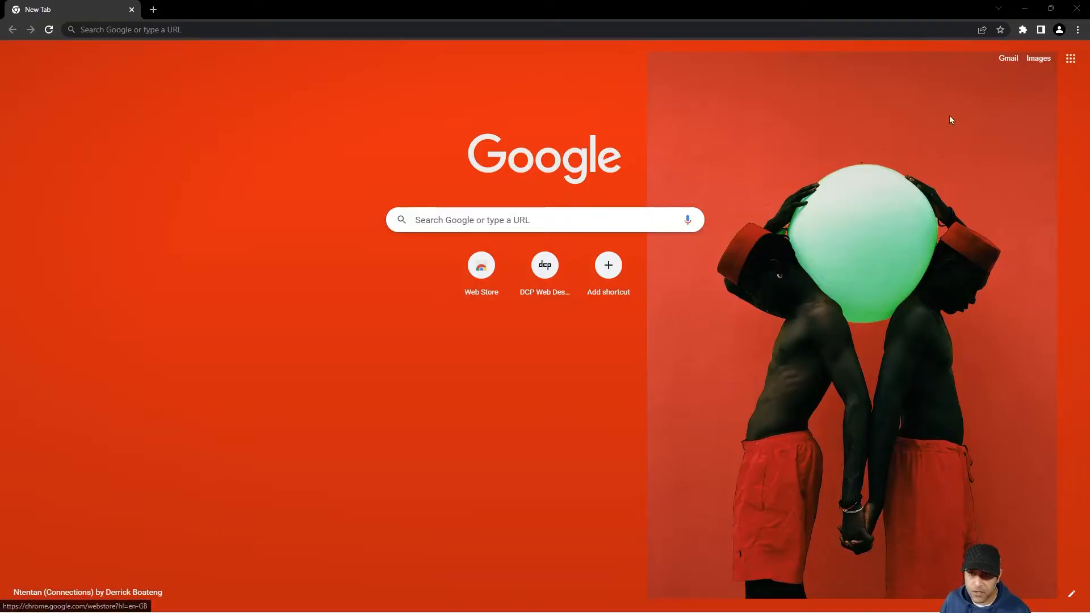
In Chrome Settings, review the Search engine dropdown and leave Google as the address-bar search engine.
{"action": "left_click", "coordinate": [1077, 29]}
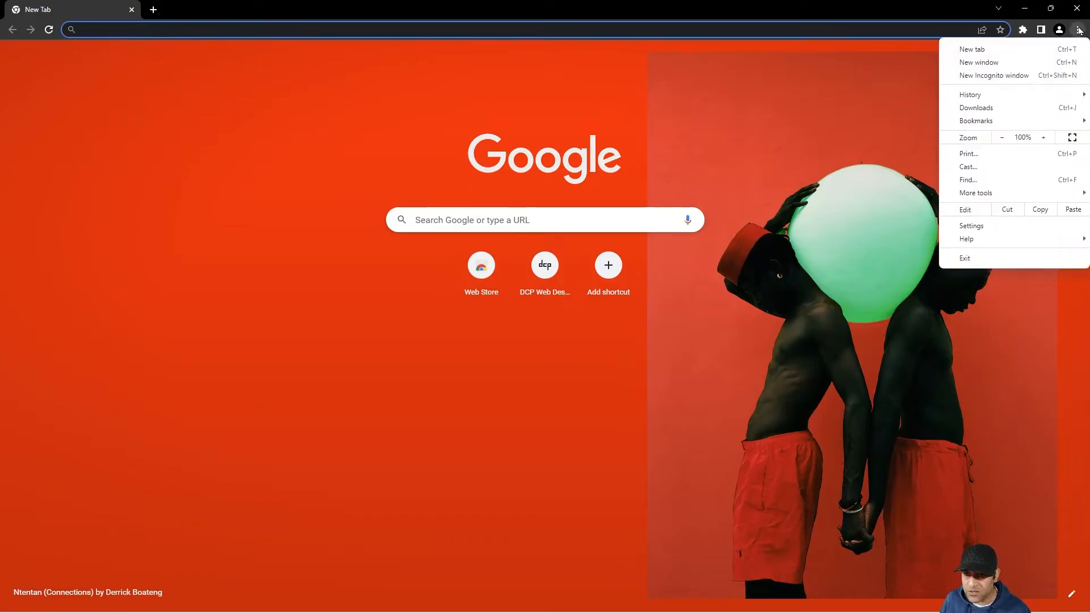
{"action": "mouse_move", "coordinate": [988, 230]}
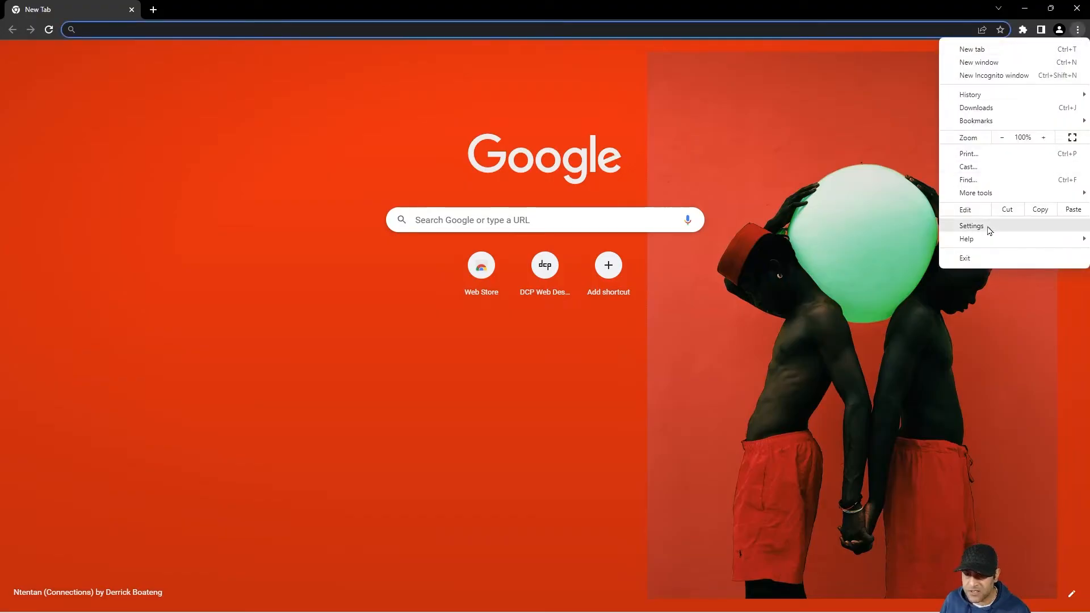
{"action": "left_click", "coordinate": [972, 225]}
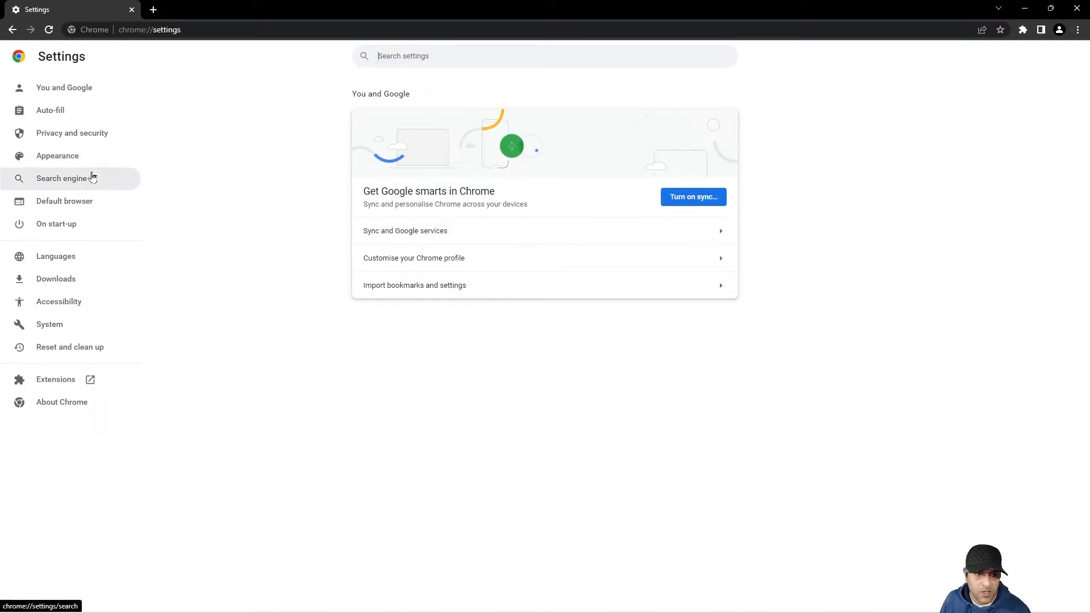
{"action": "left_click", "coordinate": [61, 178]}
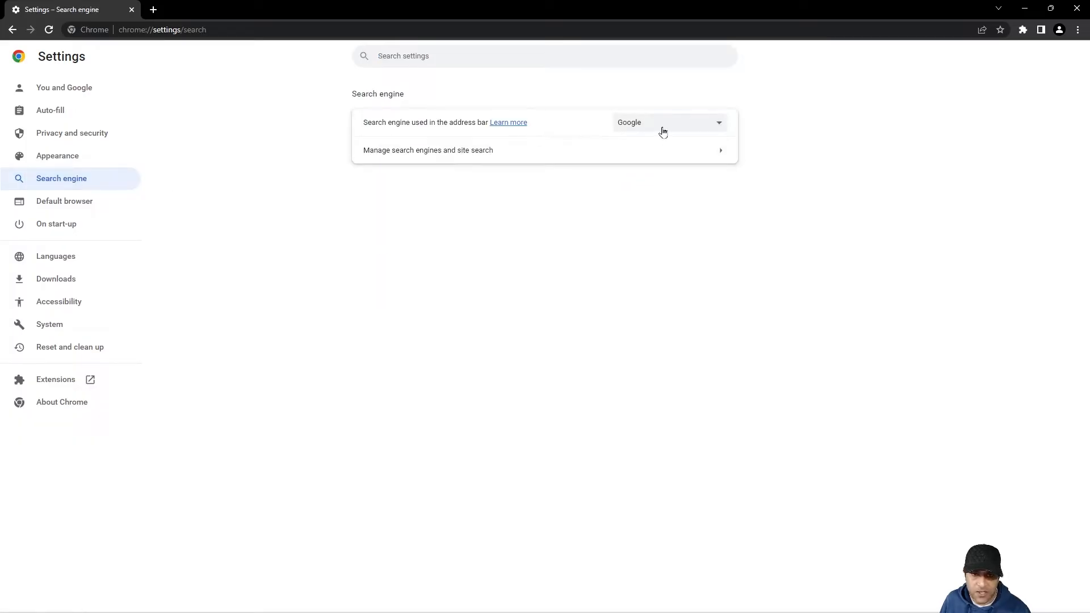
{"action": "left_click", "coordinate": [669, 123]}
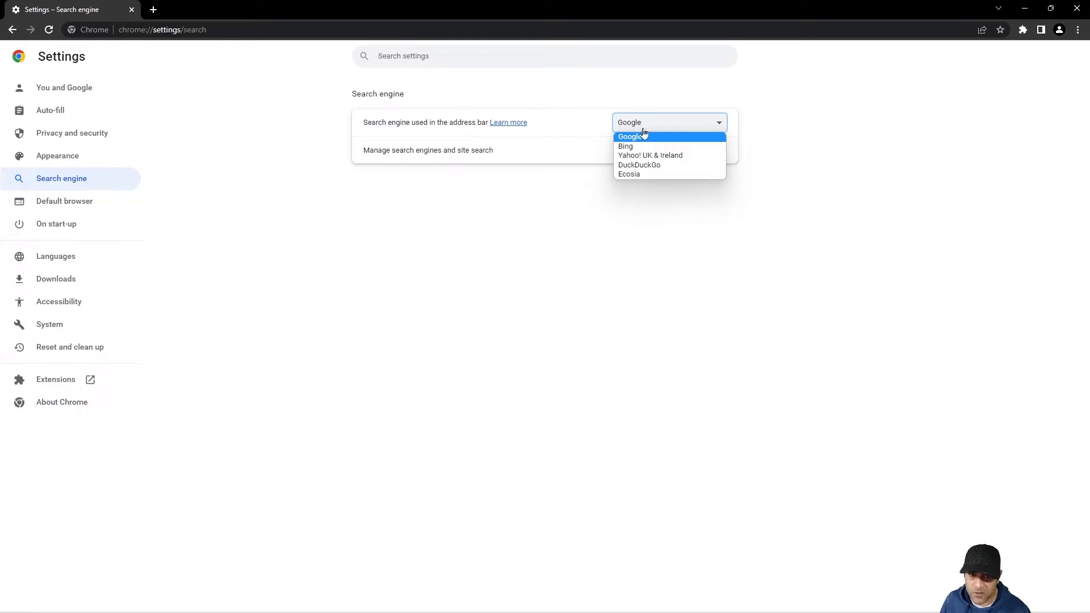
{"action": "left_click", "coordinate": [631, 137]}
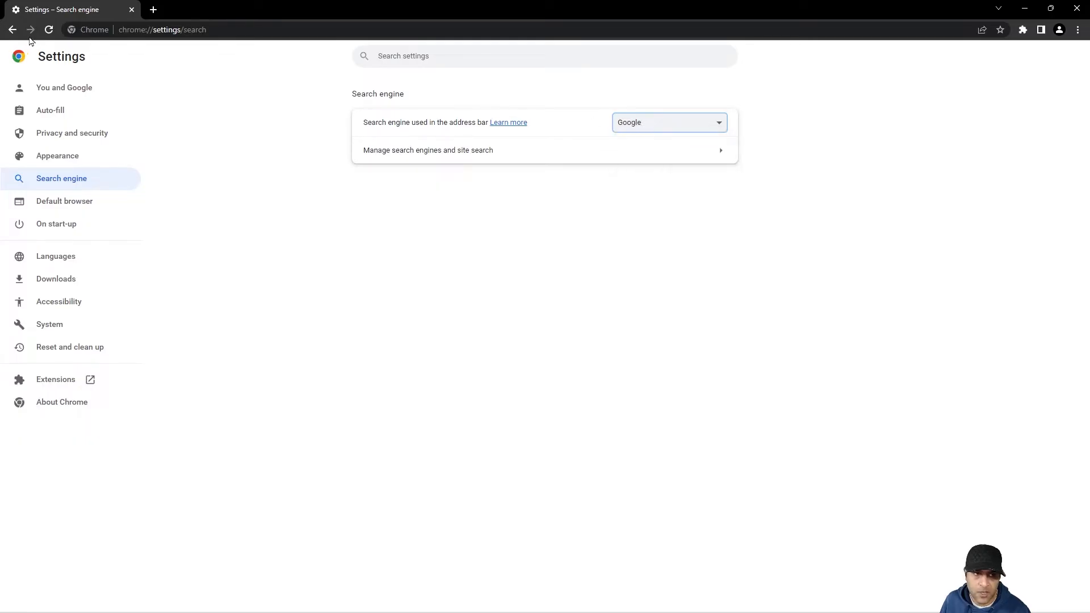
From Customise > Background > Native American Artists Collection, apply the Whale's Tail artwork to the new tab page.
{"action": "left_click", "coordinate": [13, 29]}
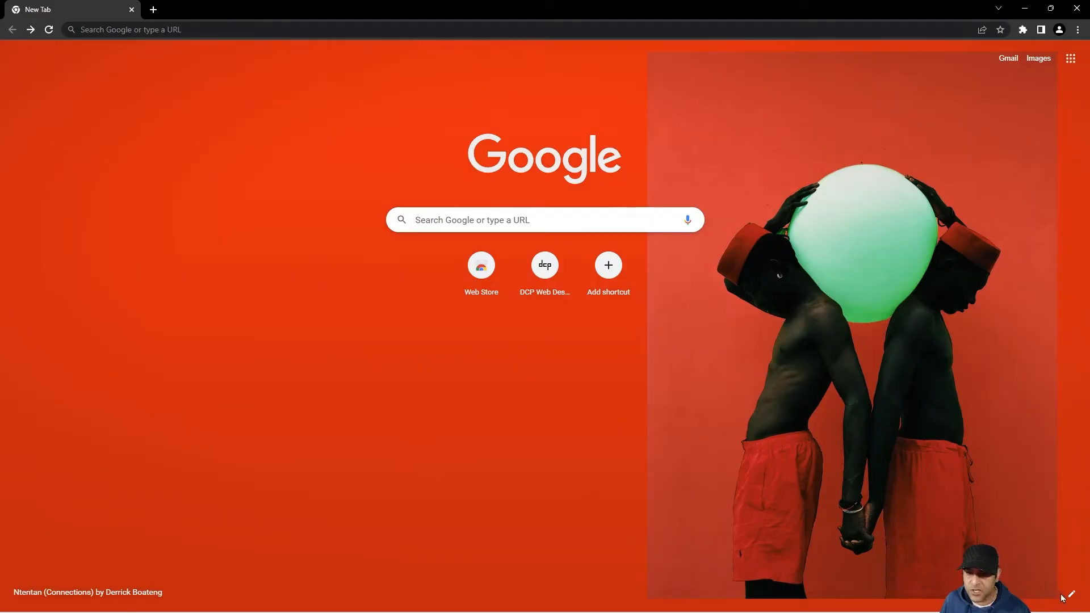
{"action": "mouse_move", "coordinate": [1067, 598]}
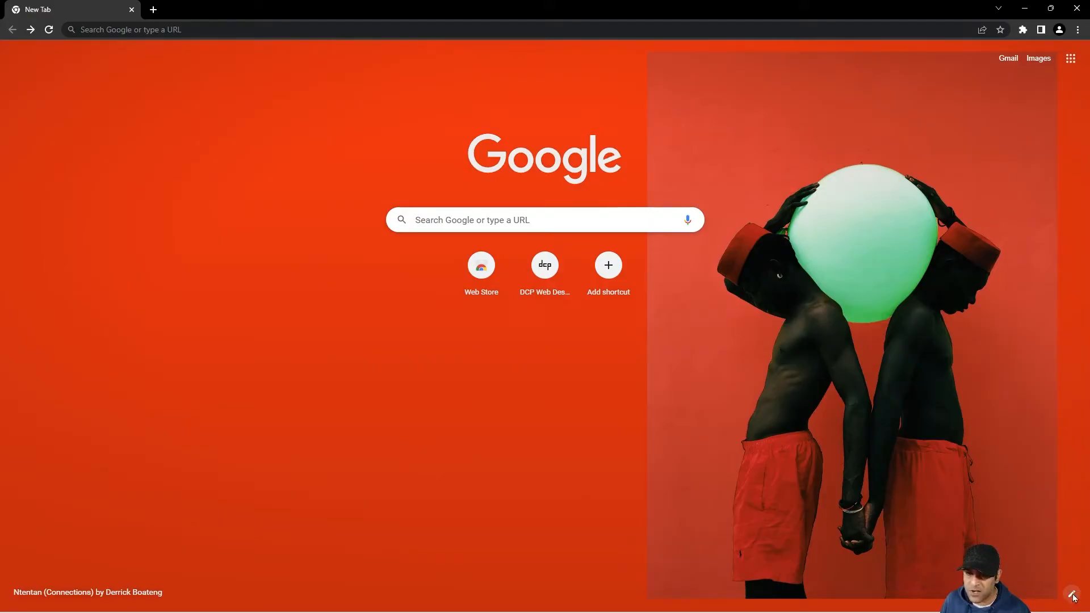
{"action": "left_click", "coordinate": [1072, 595]}
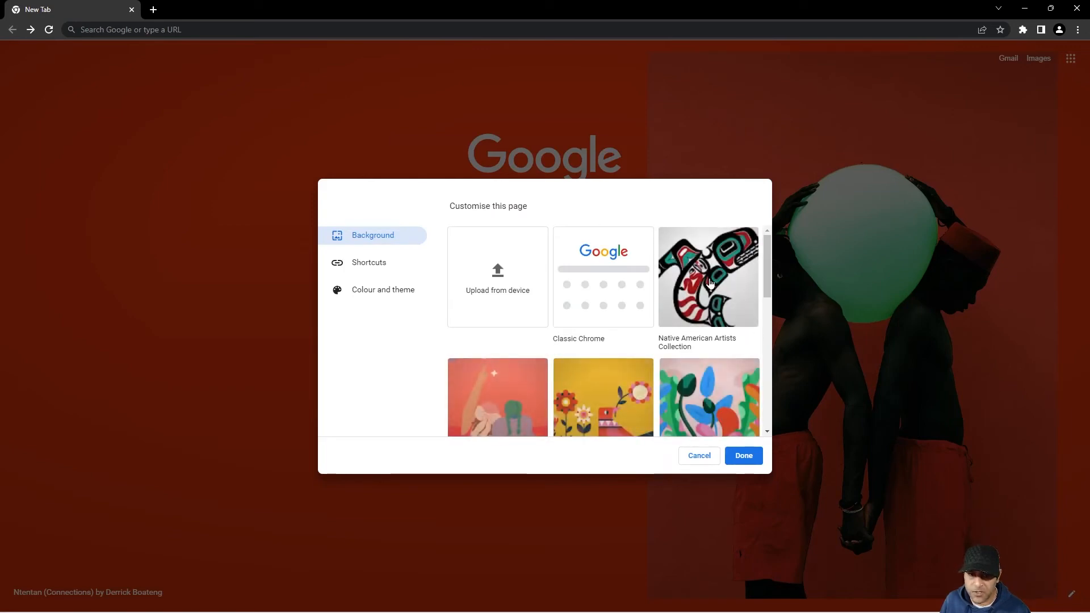
{"action": "mouse_move", "coordinate": [722, 295]}
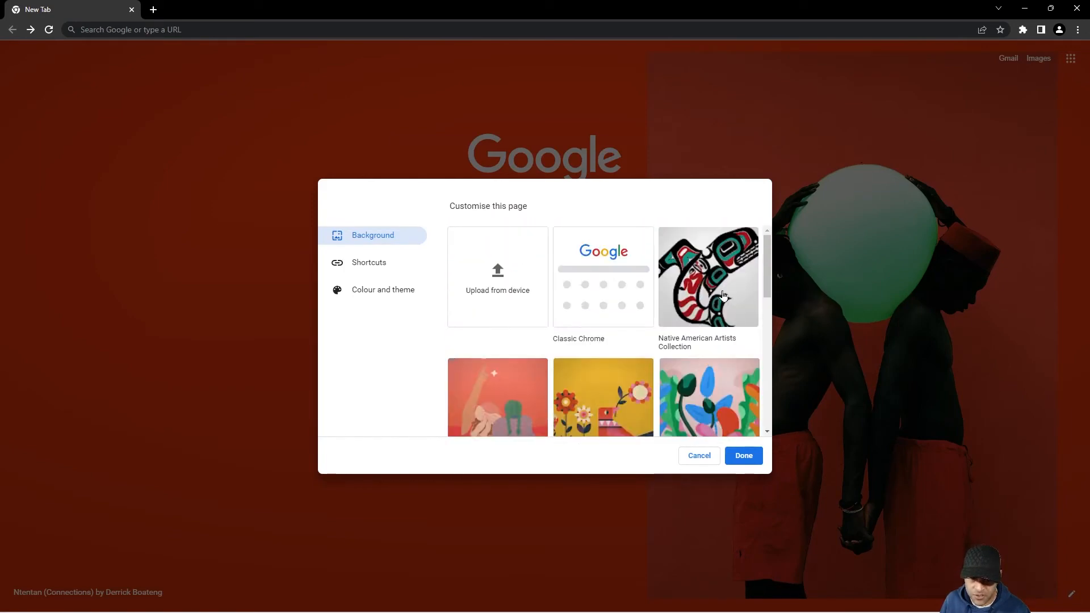
{"action": "mouse_move", "coordinate": [705, 279]}
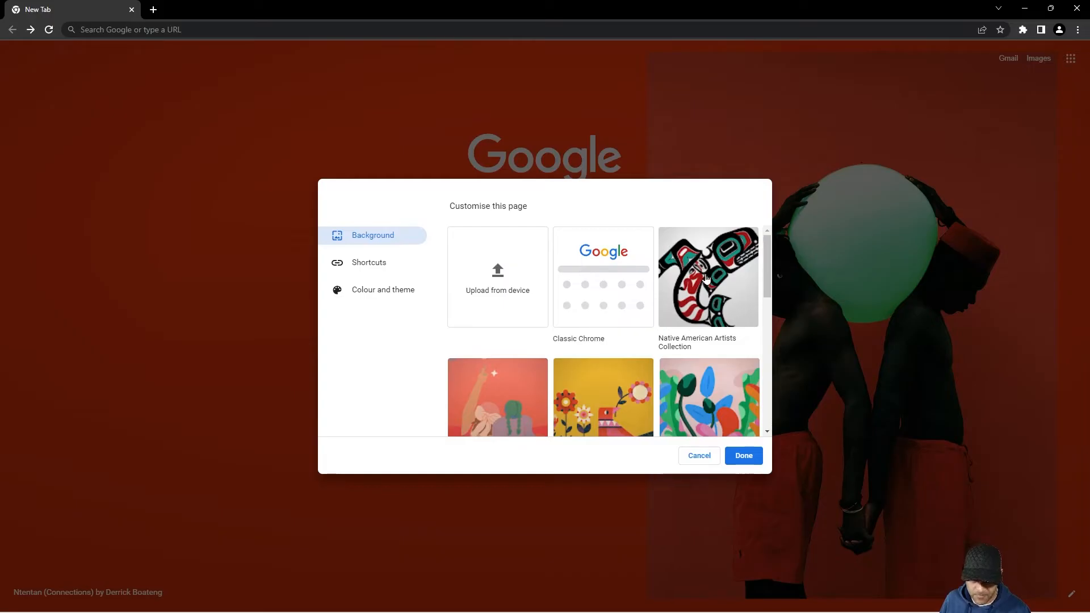
{"action": "left_click", "coordinate": [709, 278]}
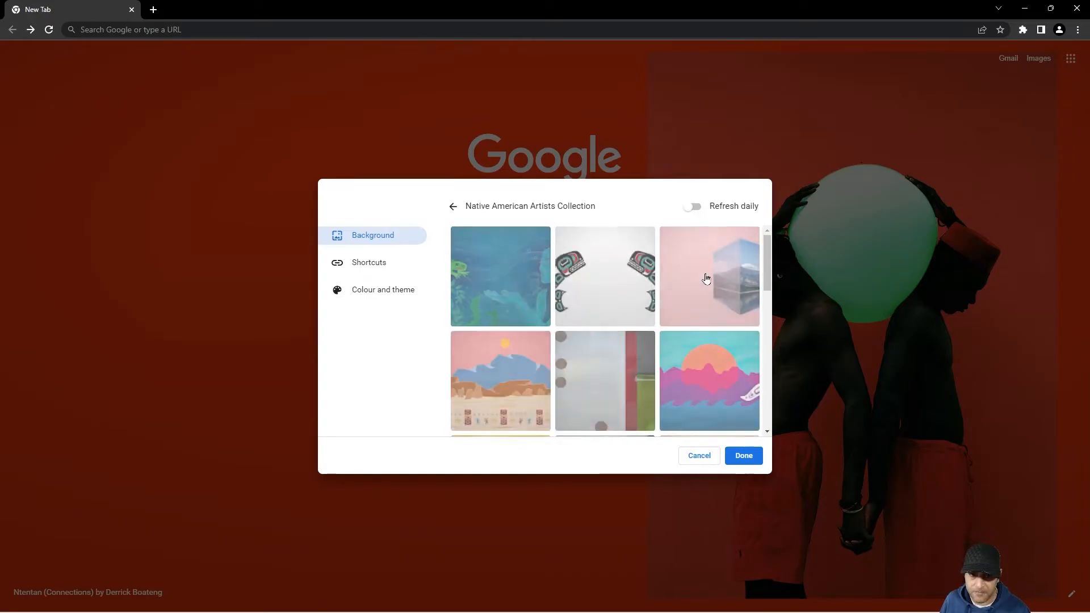
{"action": "left_click", "coordinate": [604, 275]}
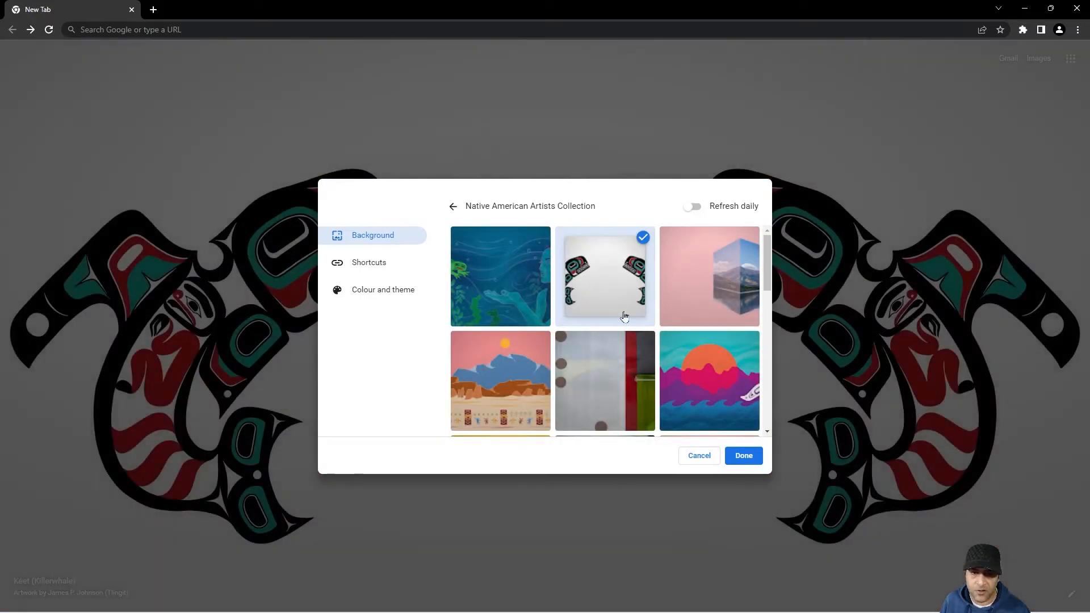
{"action": "mouse_move", "coordinate": [136, 390]}
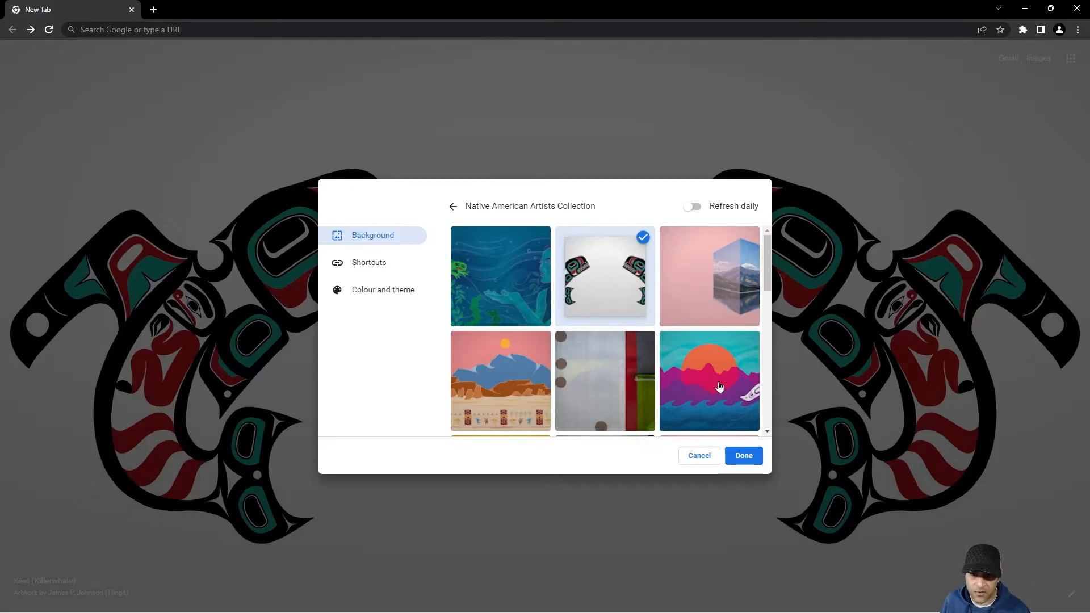
{"action": "left_click", "coordinate": [710, 380]}
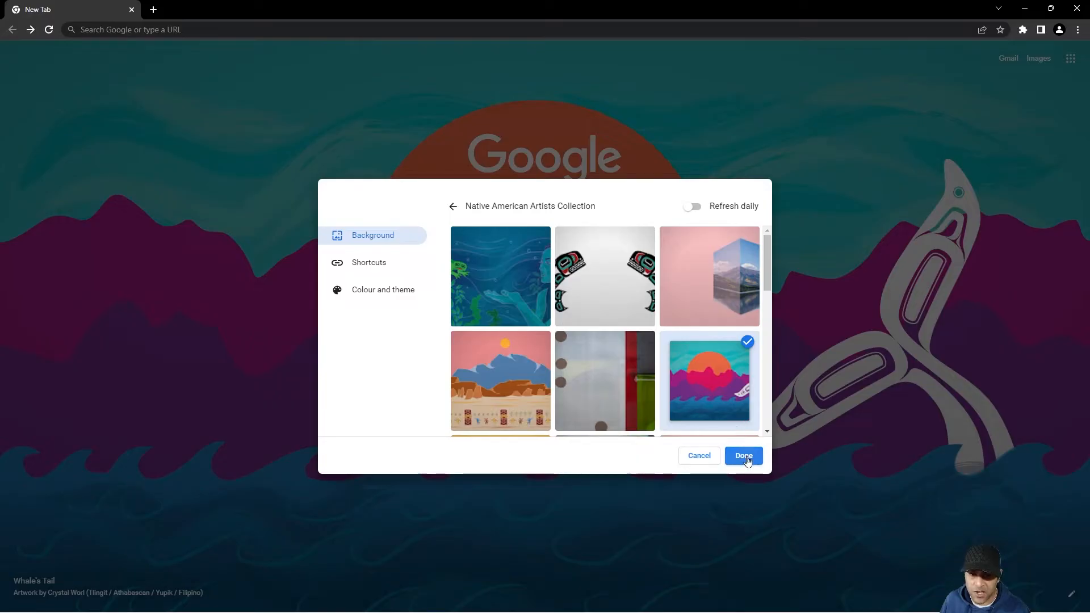
{"action": "left_click", "coordinate": [744, 455]}
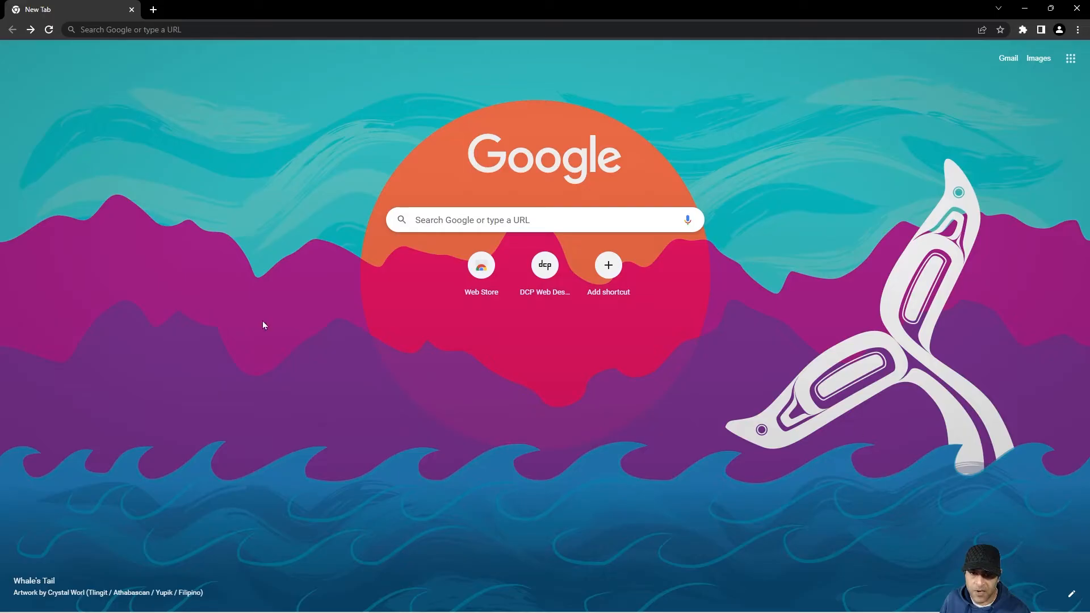
{"action": "mouse_move", "coordinate": [200, 66]}
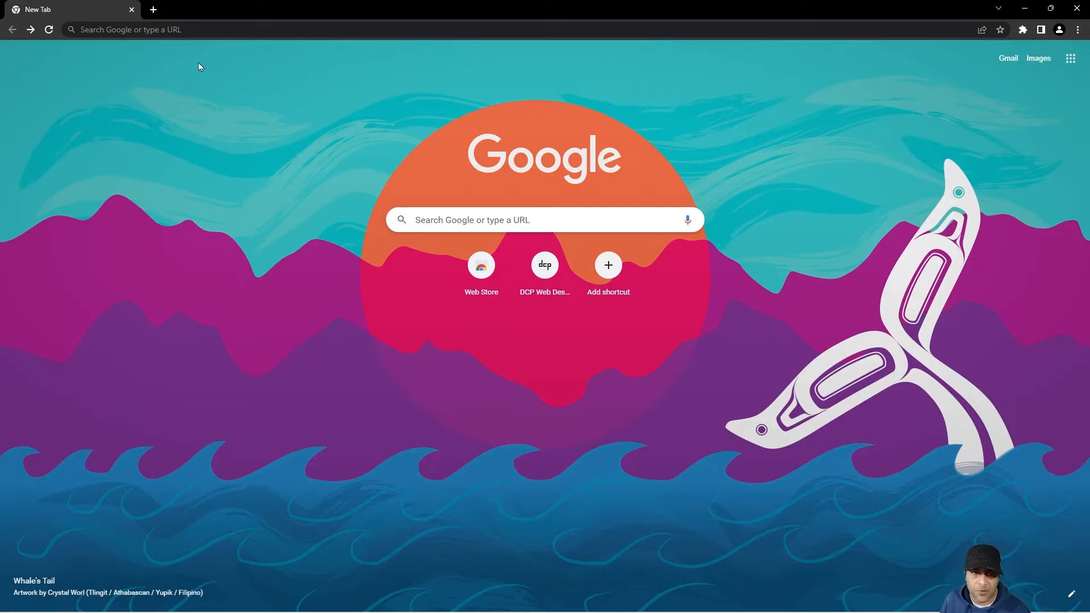
In a second tab, go to Unsplash, find the laptop-at-sunset photo and download it free.
{"action": "left_click", "coordinate": [152, 9]}
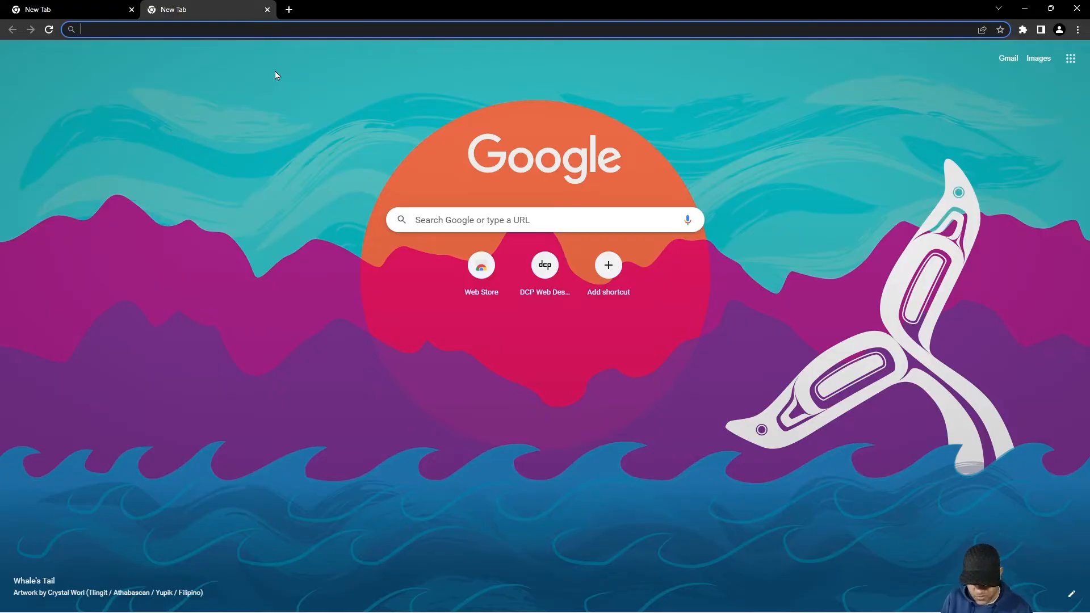
{"action": "type", "text": "unsplash.com"}
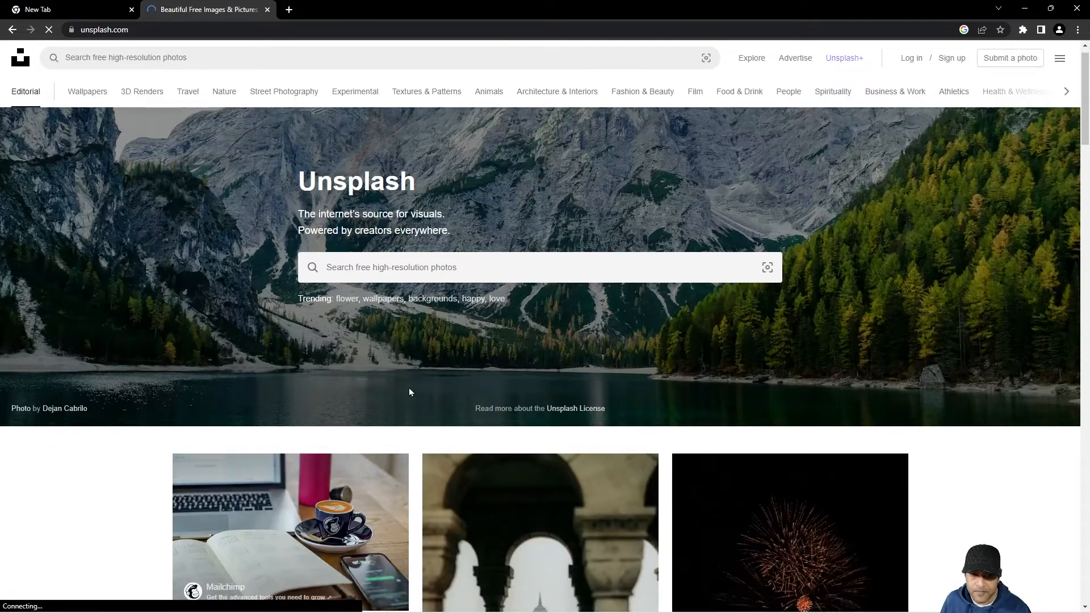
{"action": "scroll", "scroll_direction": "down", "scroll_amount": 3}
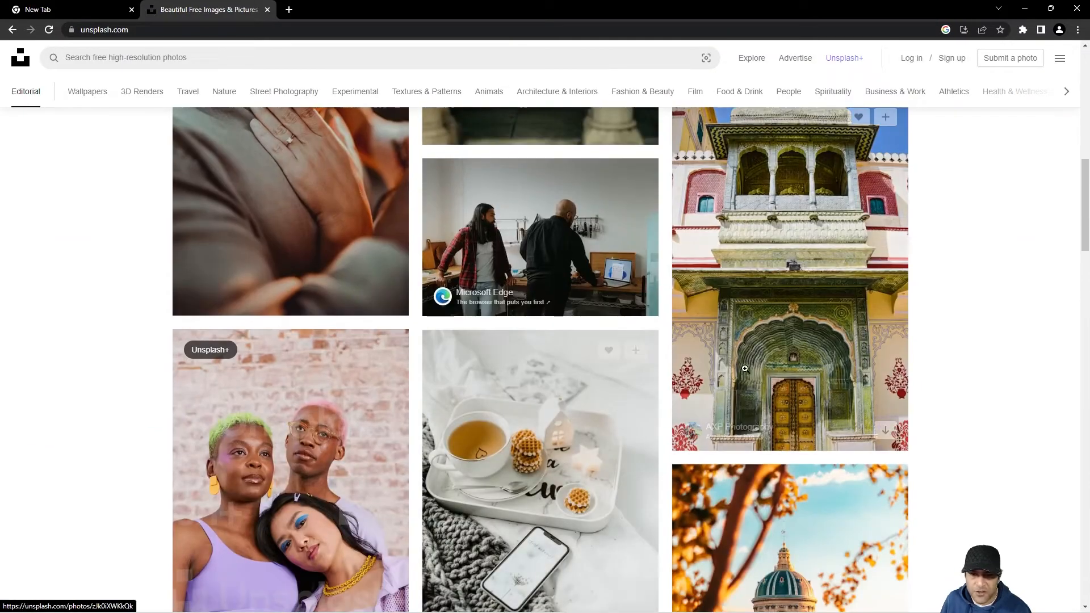
{"action": "scroll", "scroll_direction": "down", "scroll_amount": 3}
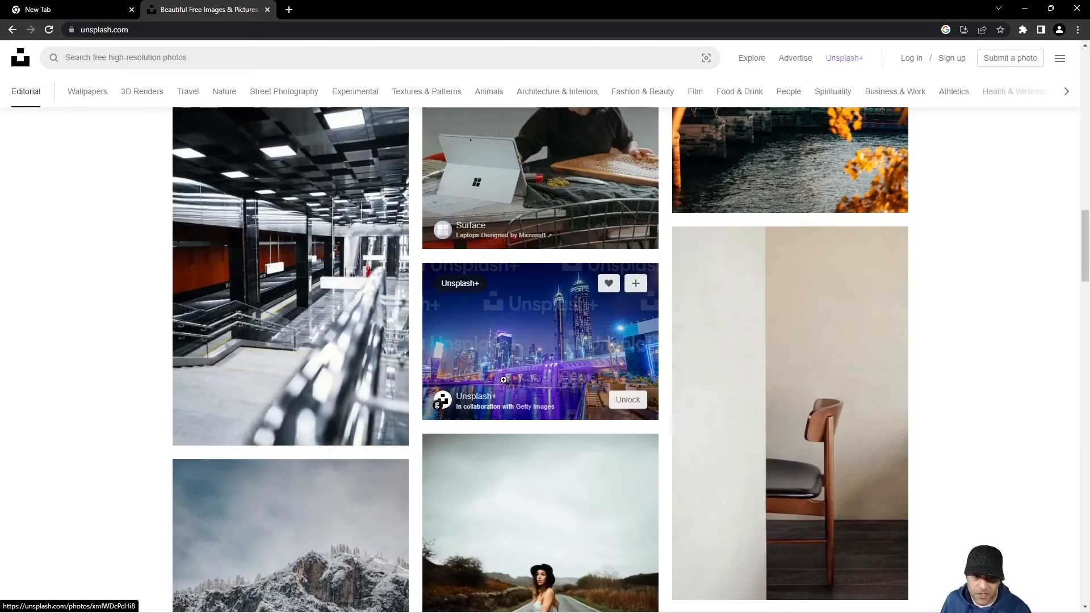
{"action": "scroll", "scroll_direction": "down", "scroll_amount": 3}
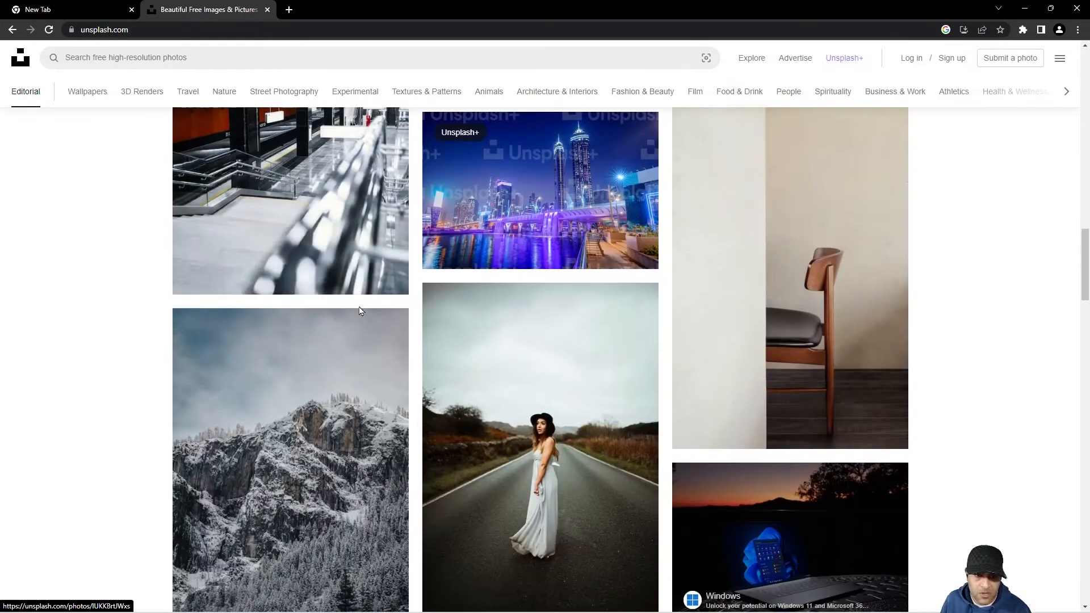
{"action": "scroll", "scroll_direction": "down", "scroll_amount": 3}
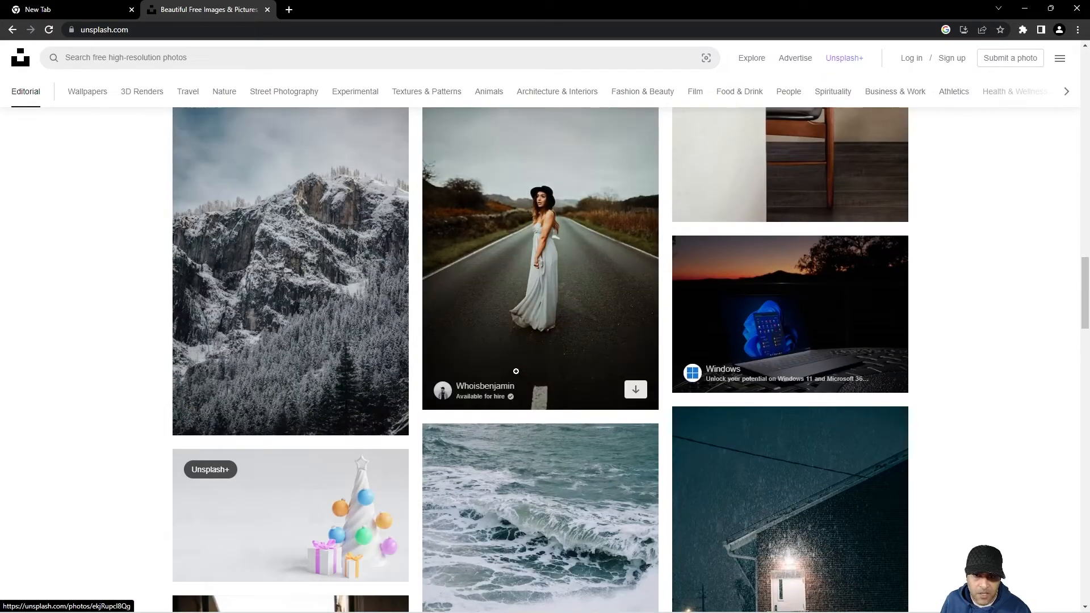
{"action": "left_click", "coordinate": [790, 313]}
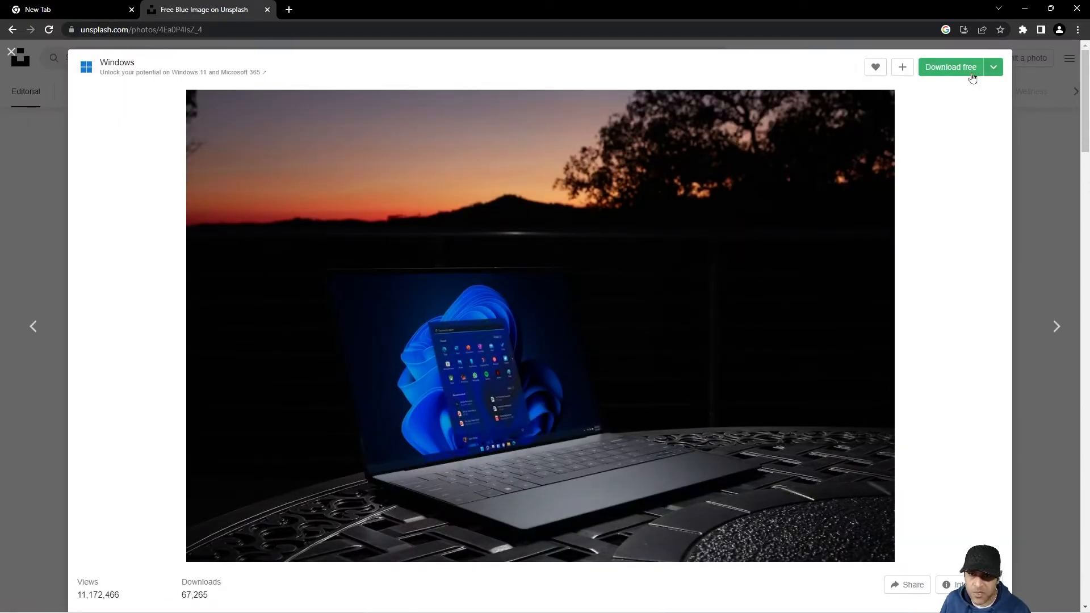
{"action": "left_click", "coordinate": [950, 67]}
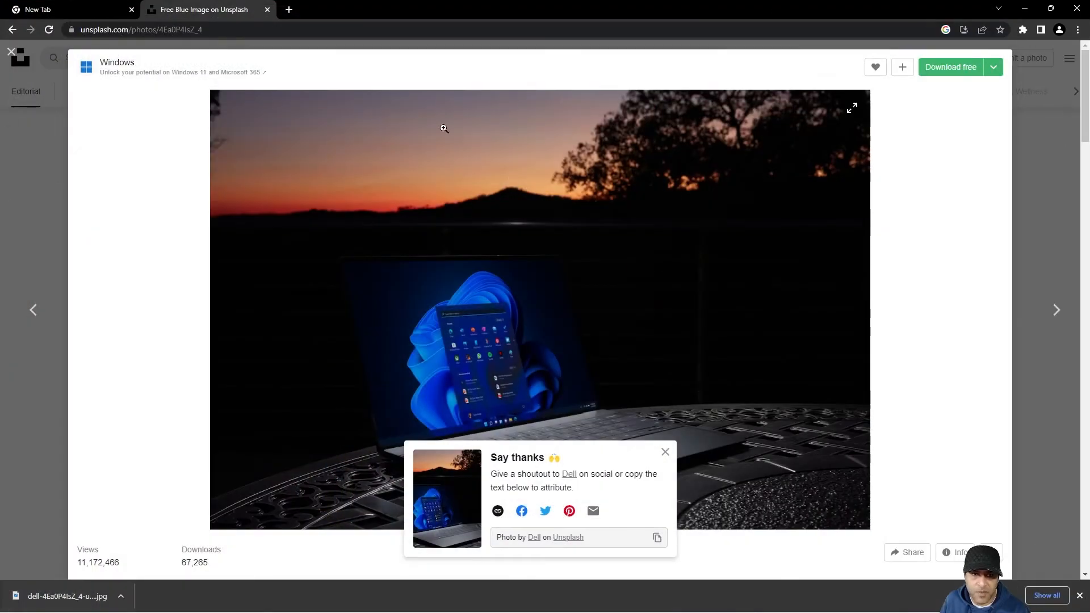
Return to a fresh Chrome new tab showing the Whale's Tail background.
{"action": "left_click", "coordinate": [57, 9]}
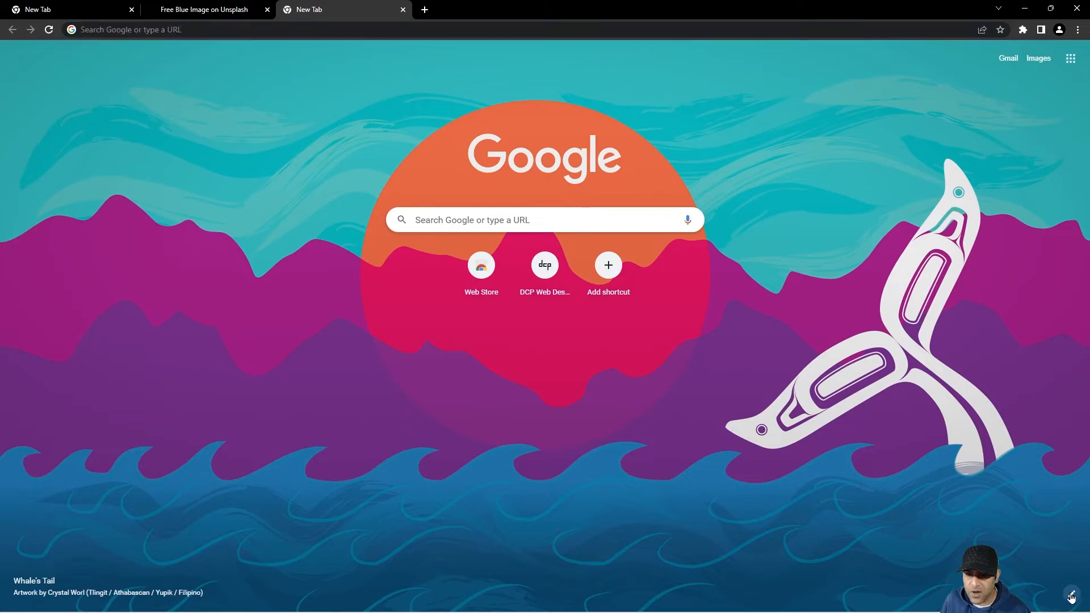
Upload the downloaded dell jpg from the 'How to change Google Chrome Background' folder as the new tab background.
{"action": "left_click", "coordinate": [1072, 593]}
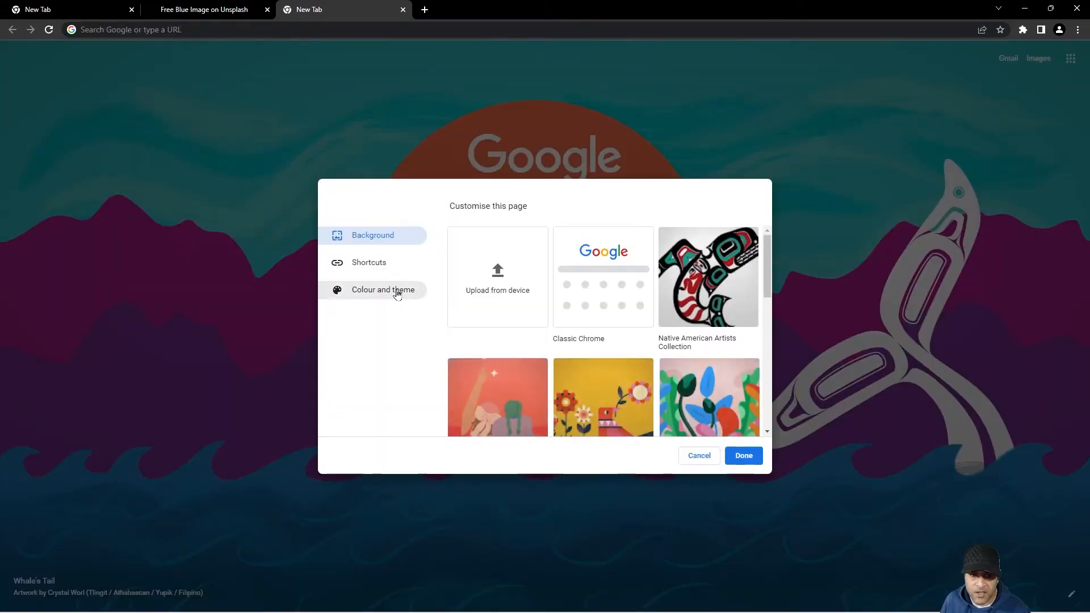
{"action": "mouse_move", "coordinate": [499, 279]}
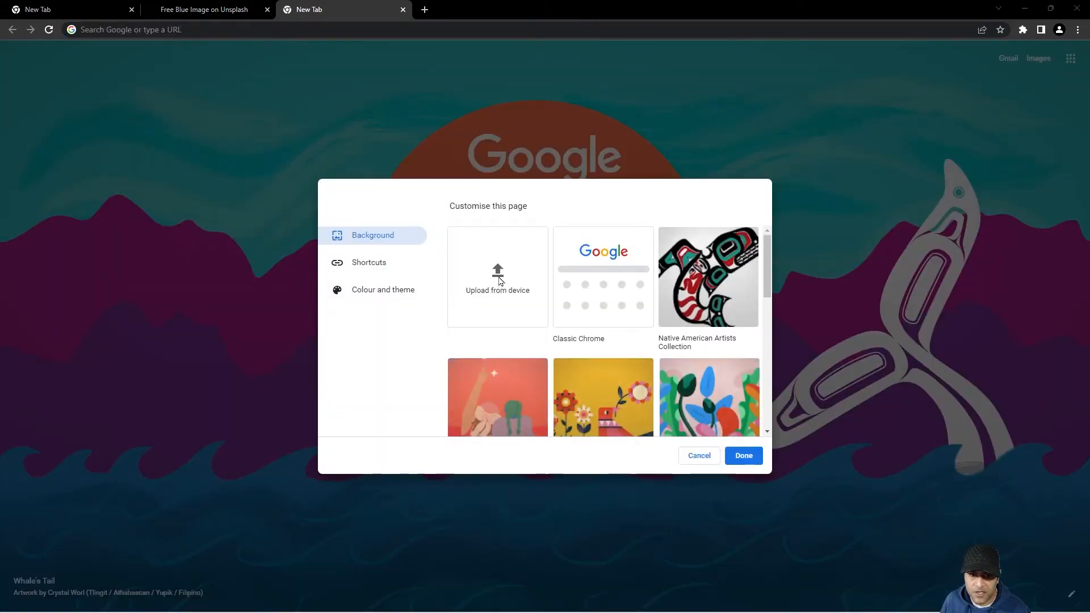
{"action": "left_click", "coordinate": [497, 277]}
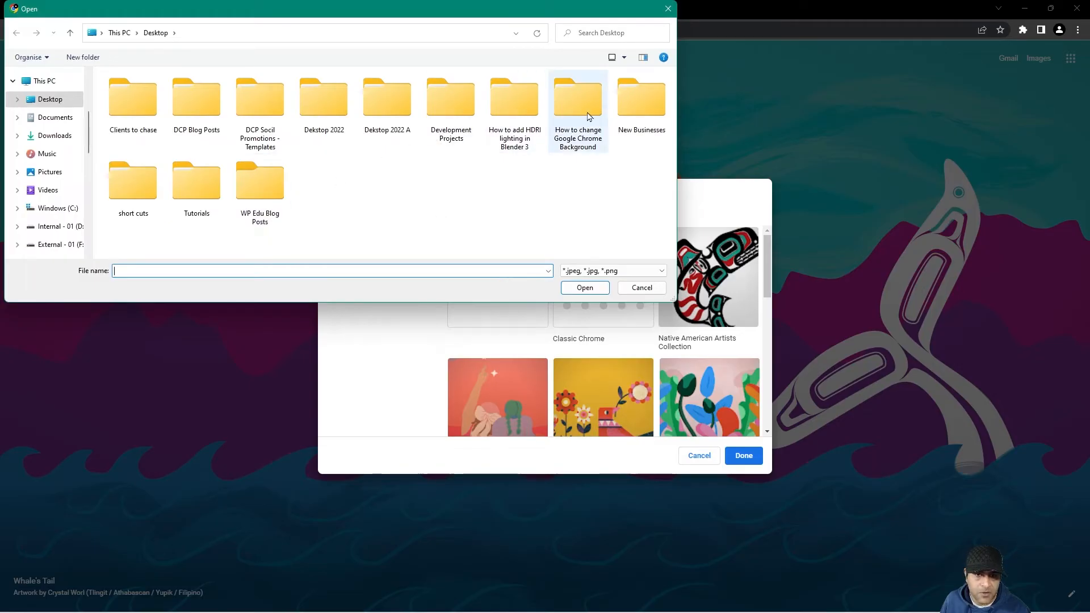
{"action": "double_click", "coordinate": [578, 95]}
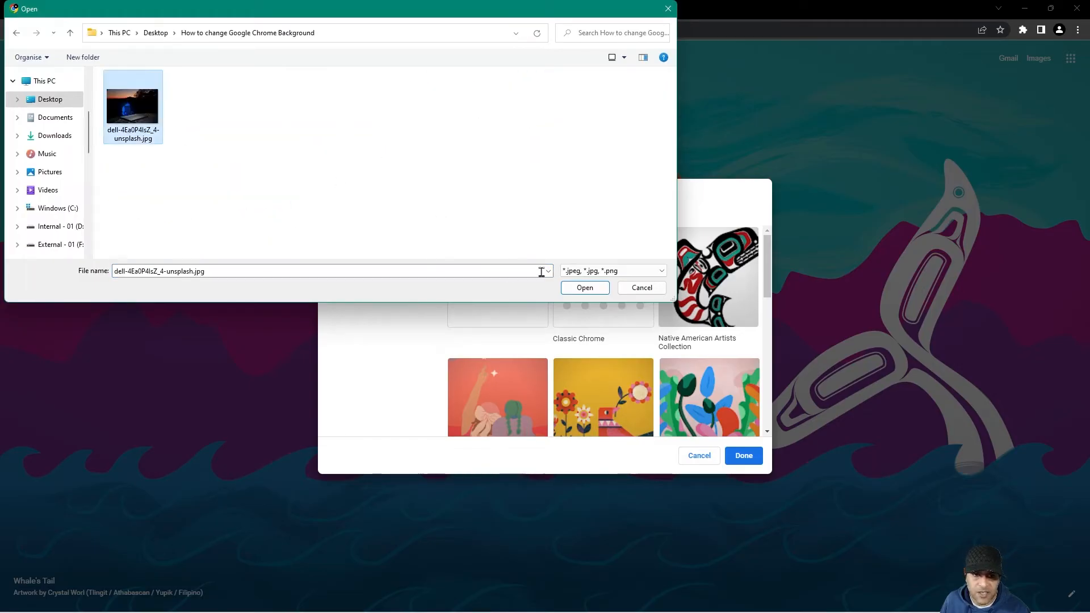
{"action": "left_click", "coordinate": [584, 289]}
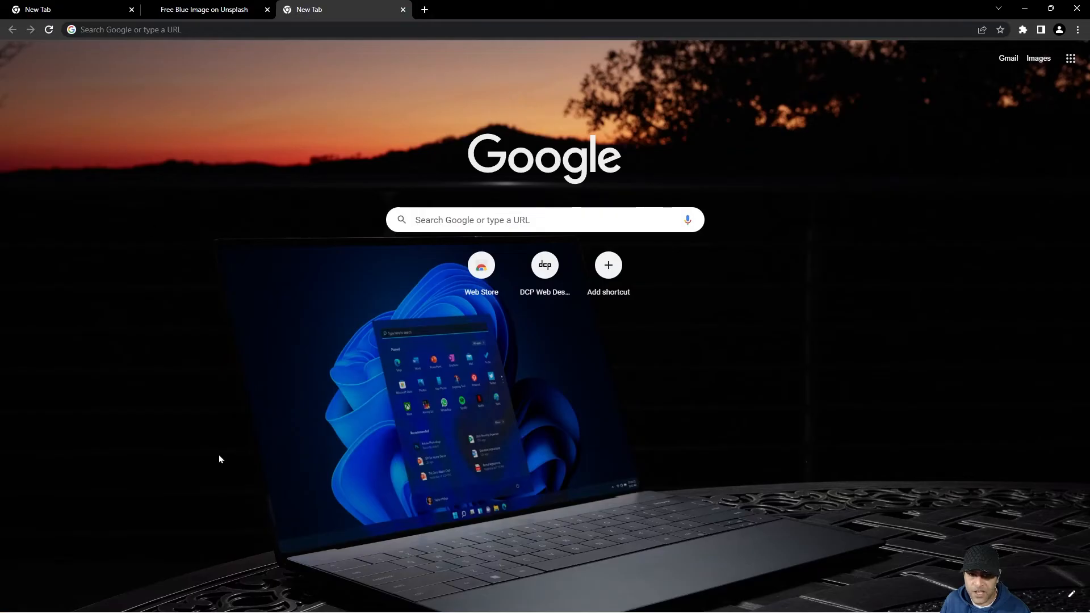
{"action": "mouse_move", "coordinate": [885, 376]}
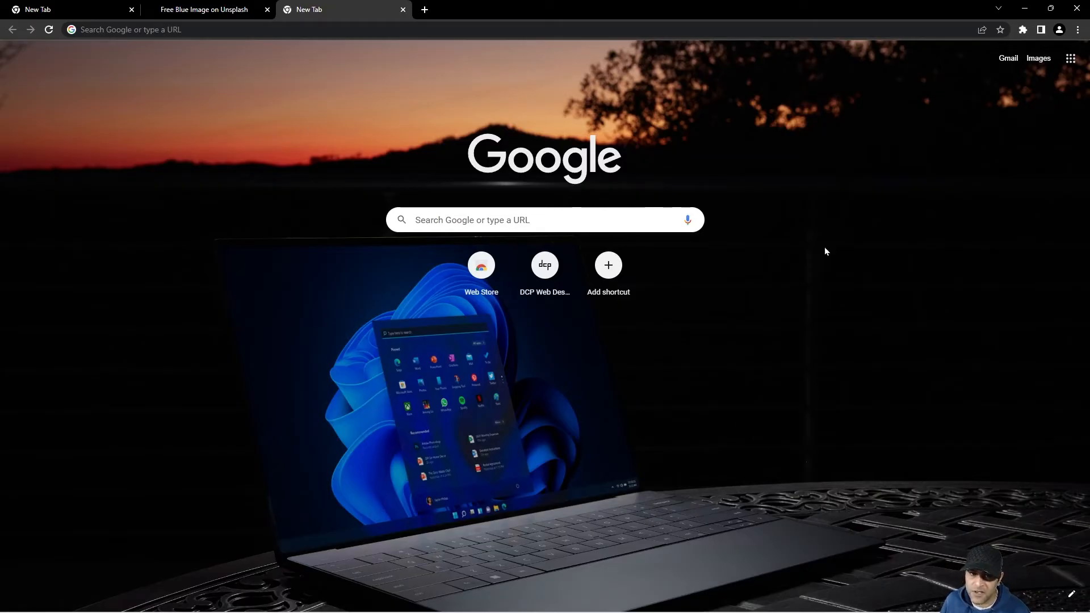
{"action": "mouse_move", "coordinate": [648, 525]}
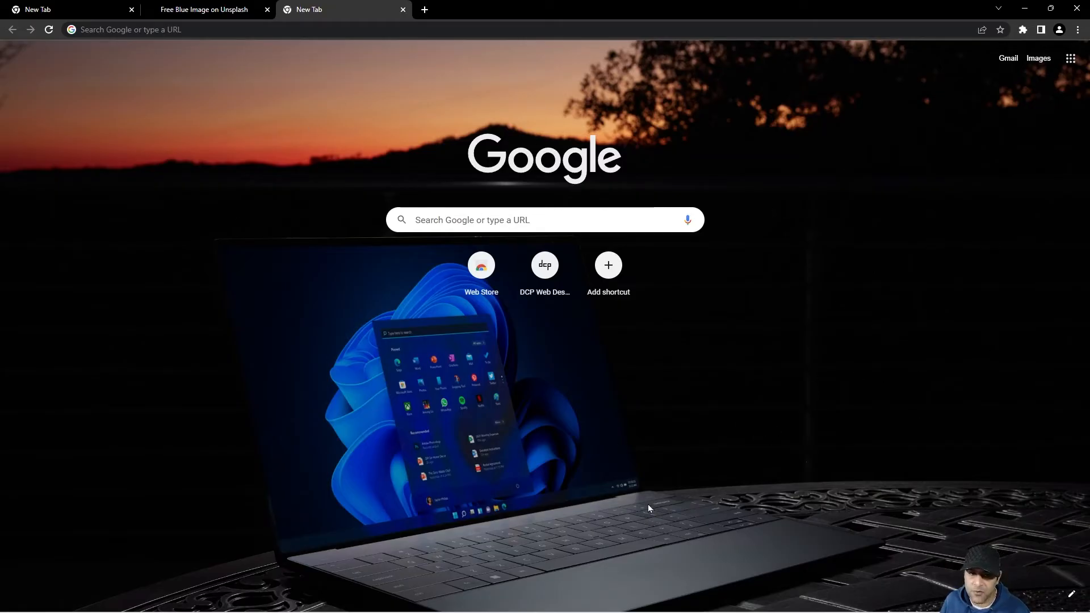
{"action": "mouse_move", "coordinate": [1073, 590]}
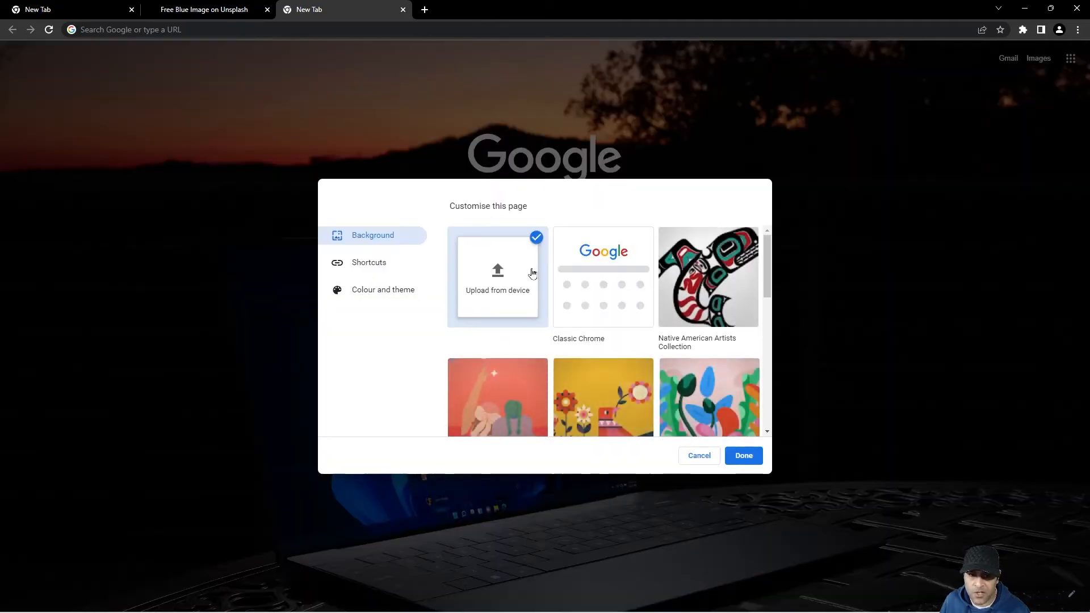
Pick the killer whale artwork, then try dark blue and purple themes before returning to default green.
{"action": "left_click", "coordinate": [709, 276]}
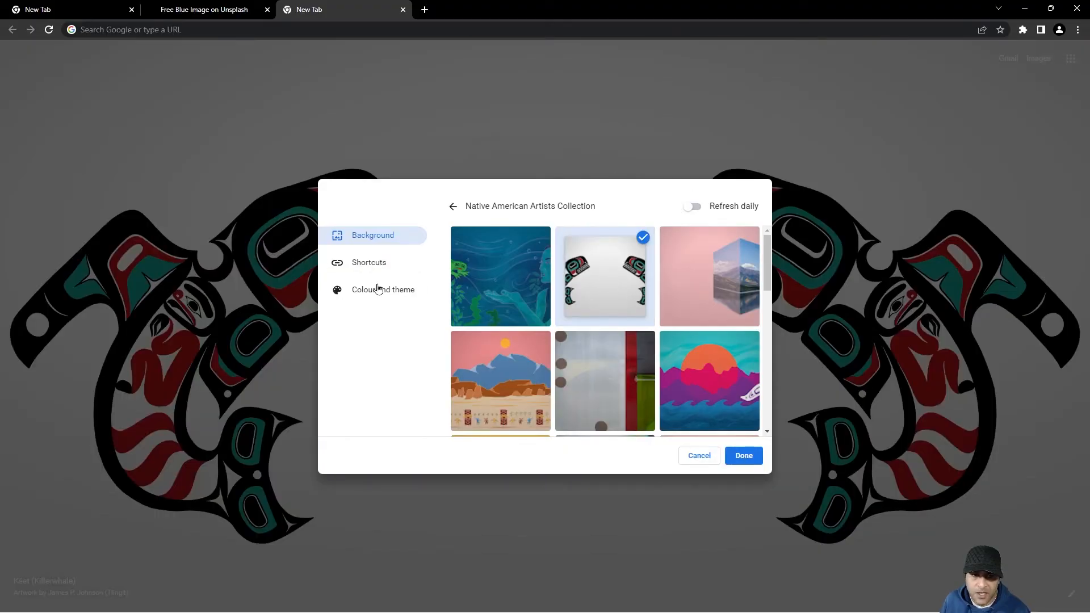
{"action": "left_click", "coordinate": [382, 290]}
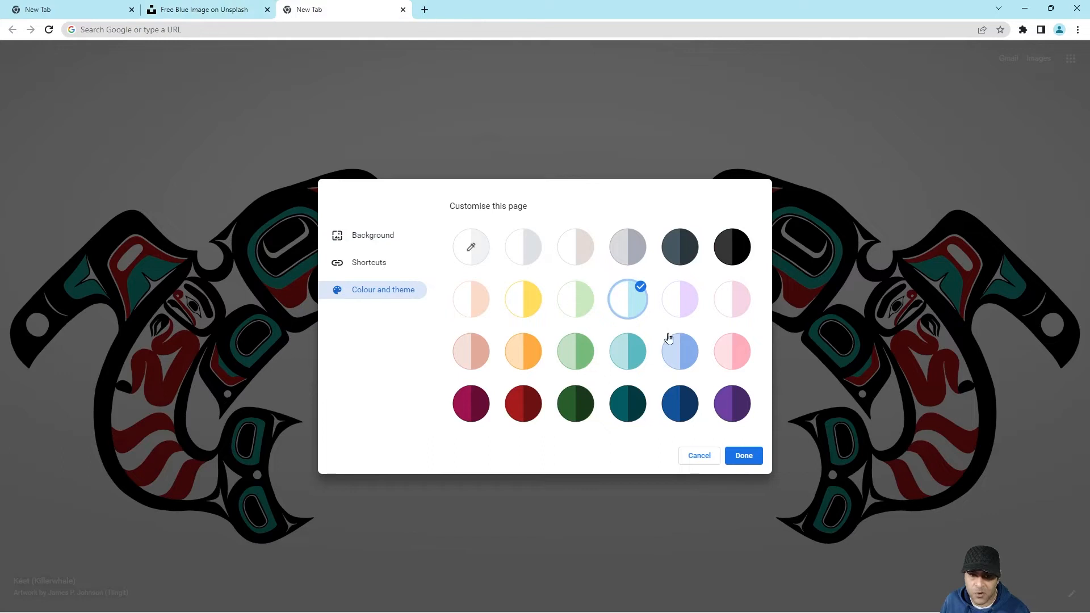
{"action": "left_click", "coordinate": [680, 404]}
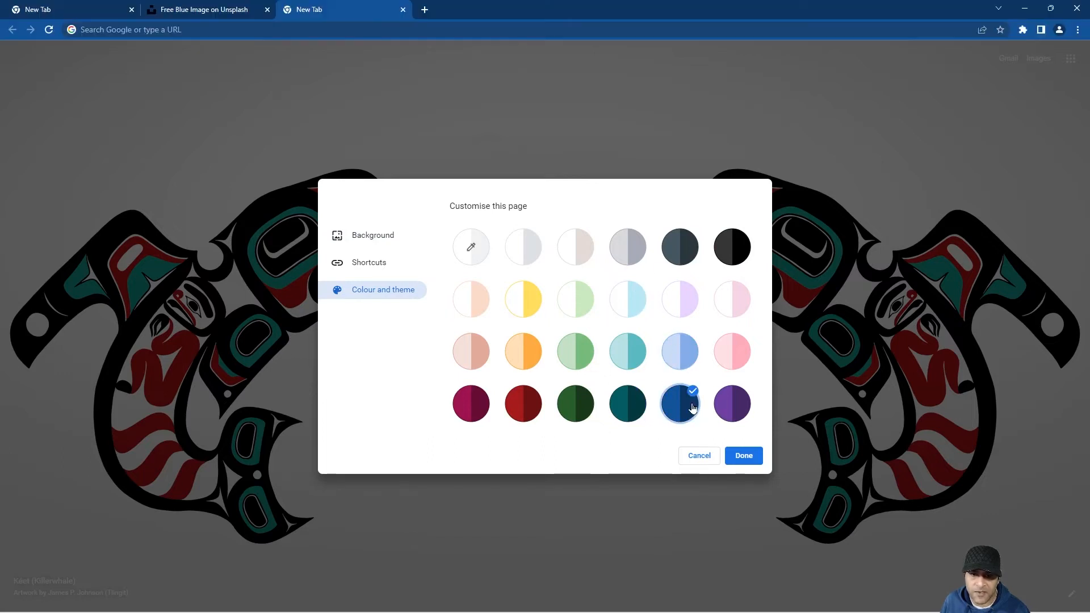
{"action": "left_click", "coordinate": [732, 404]}
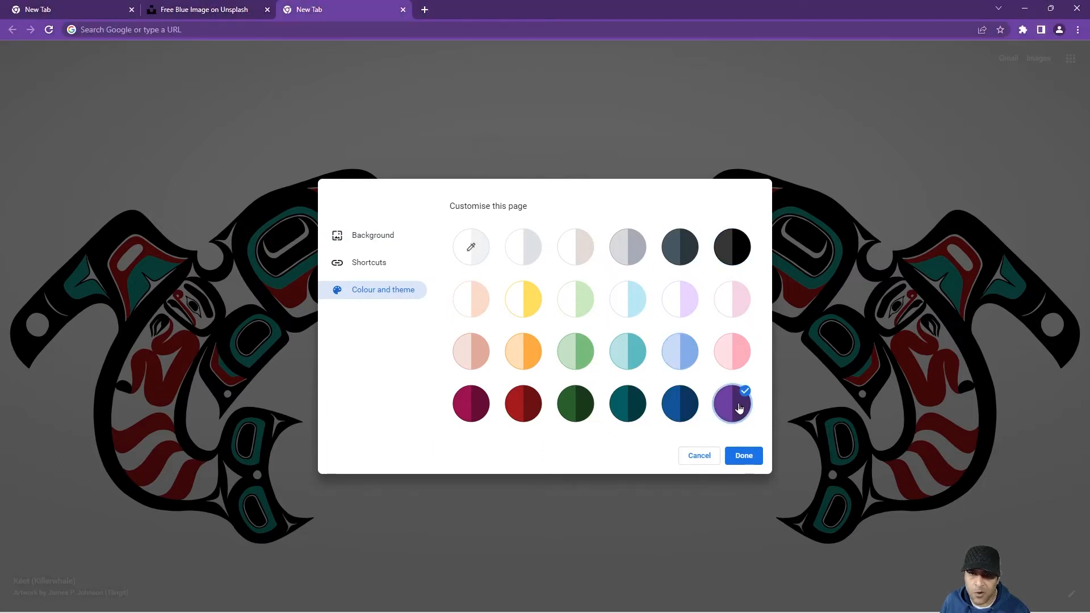
{"action": "left_click", "coordinate": [523, 247]}
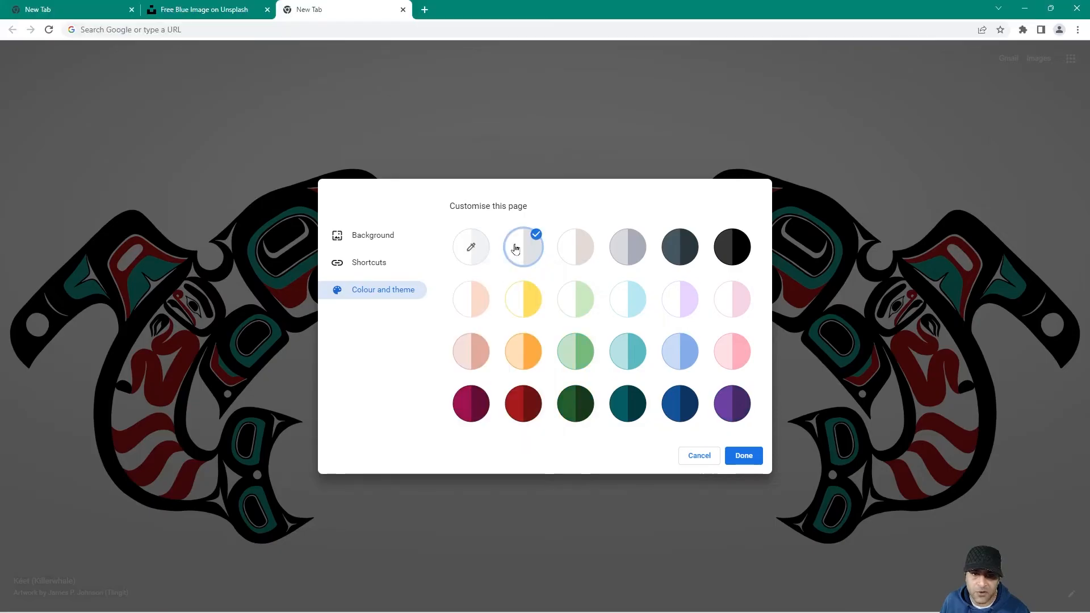
Apply a custom medium blue theme colour, then revert to the default green theme.
{"action": "left_click", "coordinate": [472, 247]}
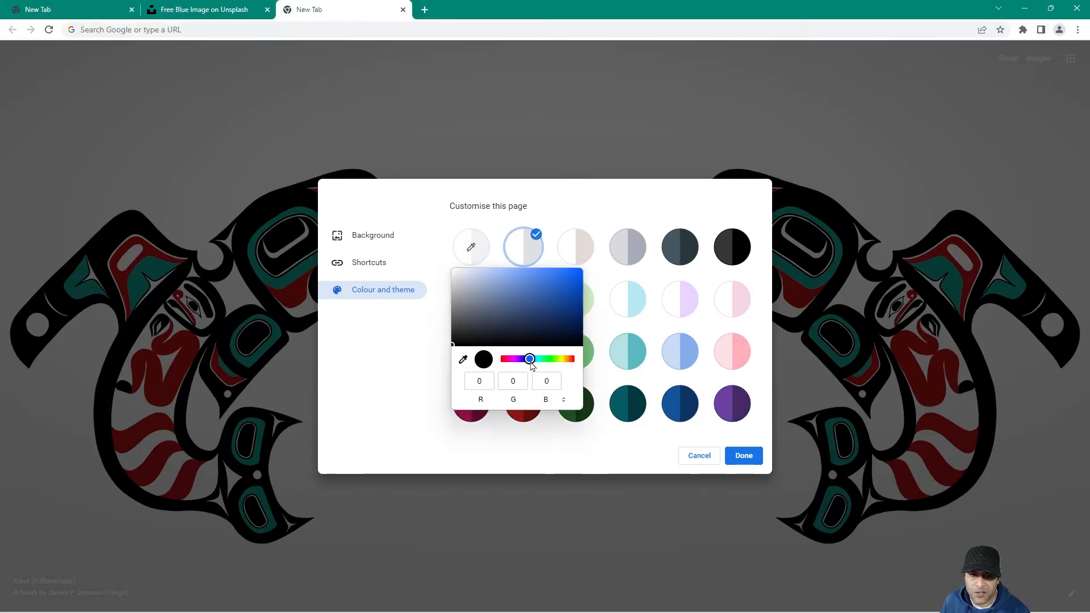
{"action": "left_click", "coordinate": [565, 286]}
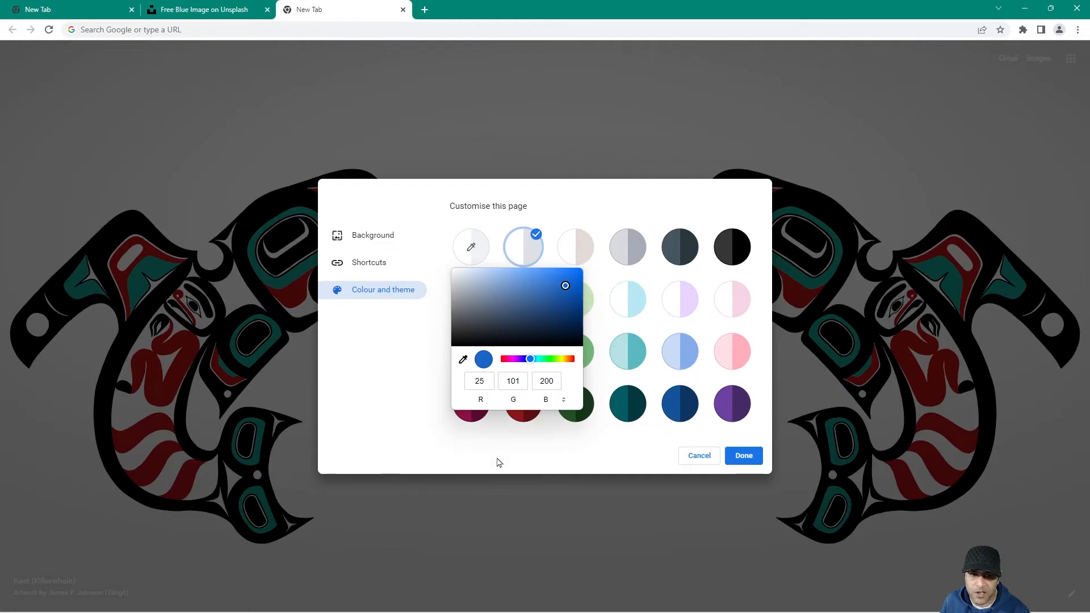
{"action": "left_click", "coordinate": [471, 246]}
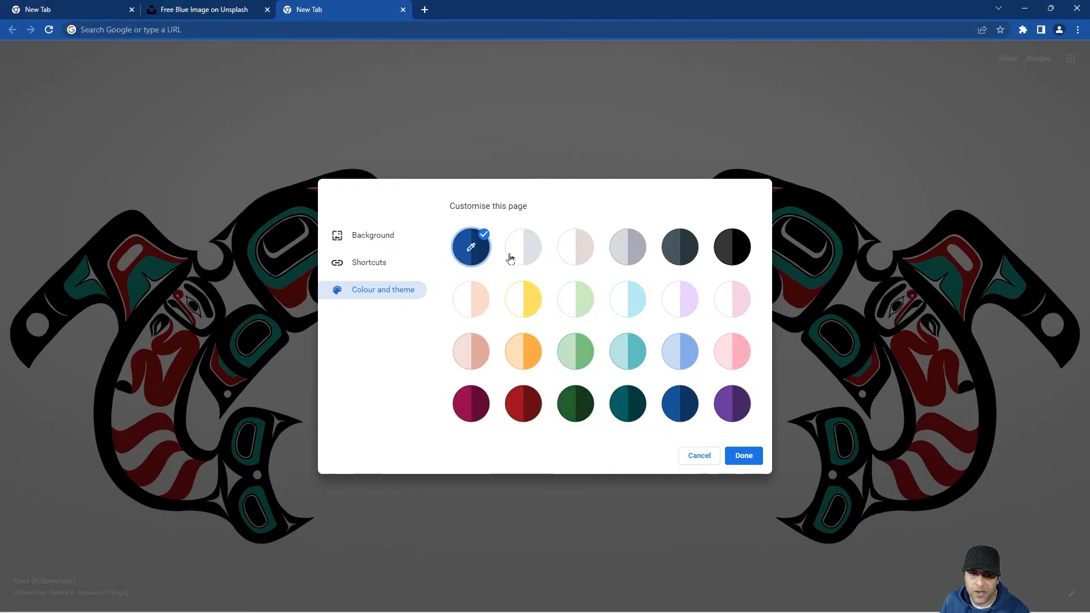
{"action": "mouse_move", "coordinate": [525, 246]}
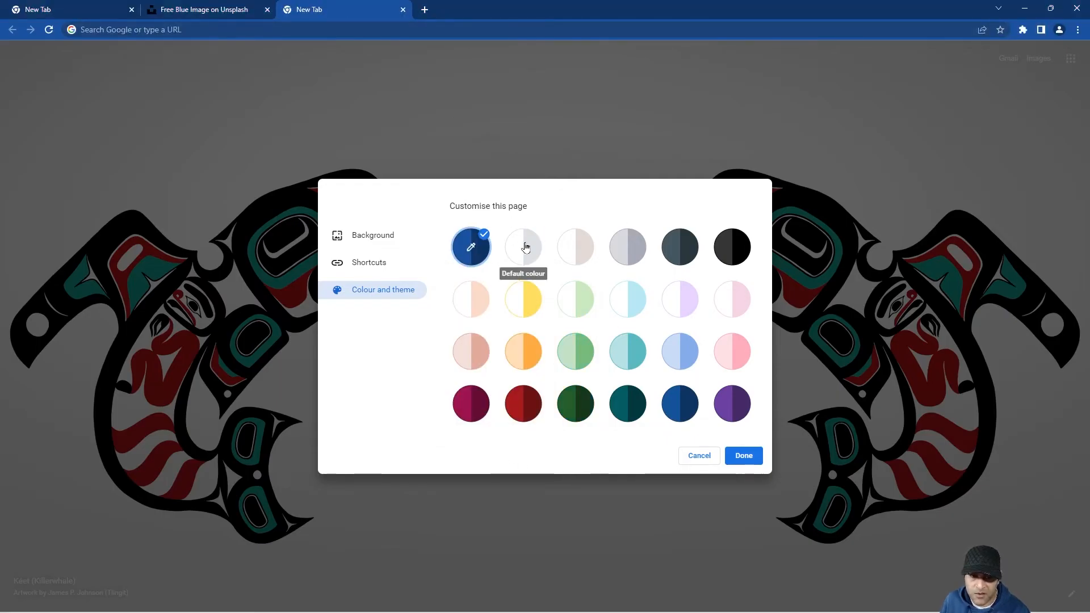
{"action": "left_click", "coordinate": [523, 248]}
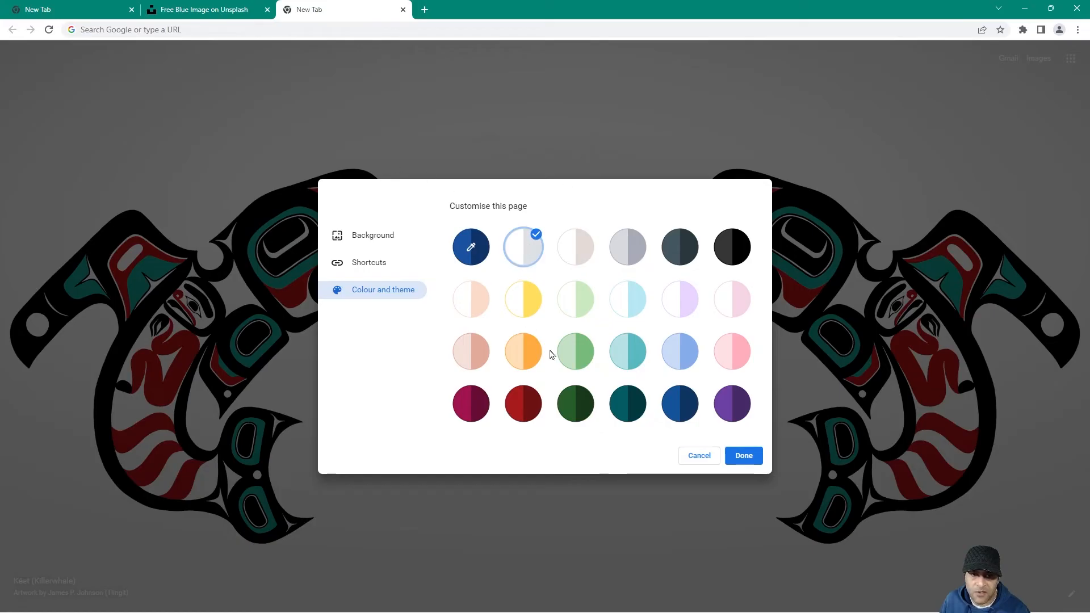
{"action": "mouse_move", "coordinate": [516, 246]}
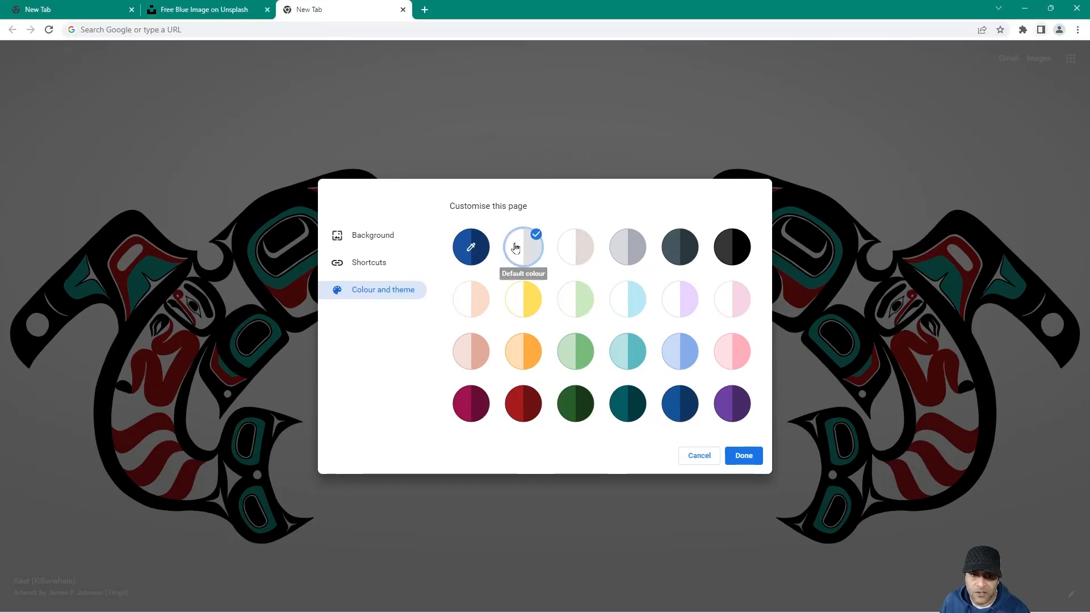
Confirm the killer whale background with the default green colour theme via Done.
{"action": "left_click", "coordinate": [742, 455]}
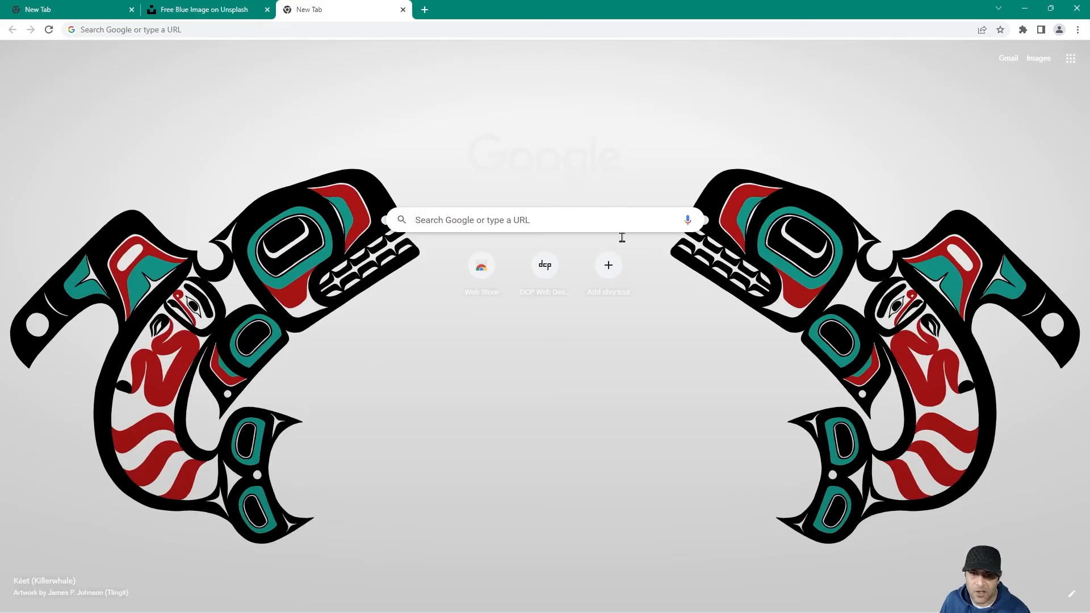
{"action": "mouse_move", "coordinate": [265, 389]}
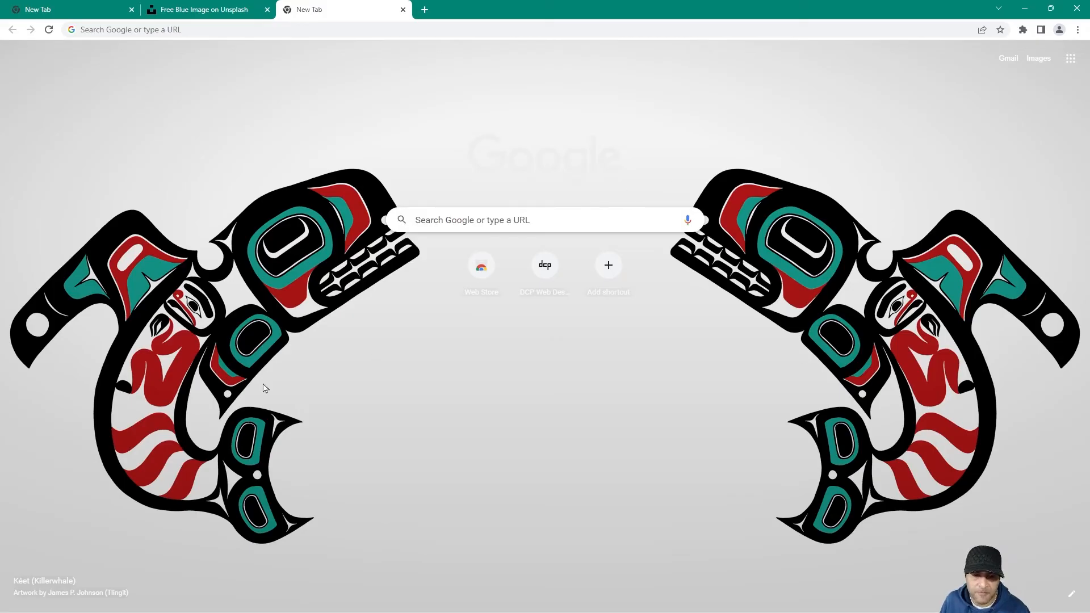
{"action": "mouse_move", "coordinate": [596, 316]}
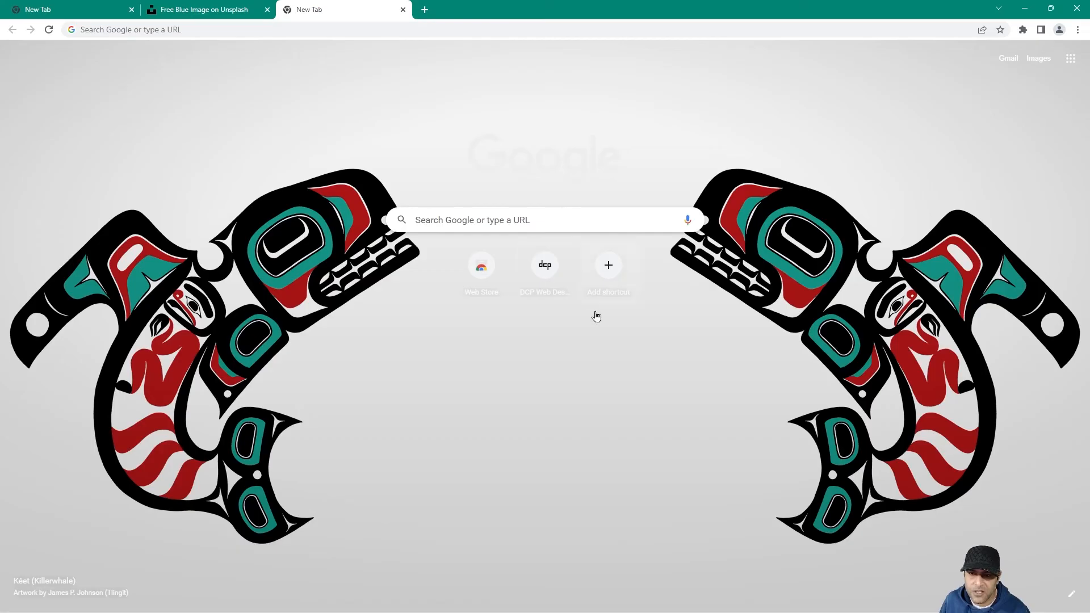
{"action": "mouse_move", "coordinate": [784, 331]}
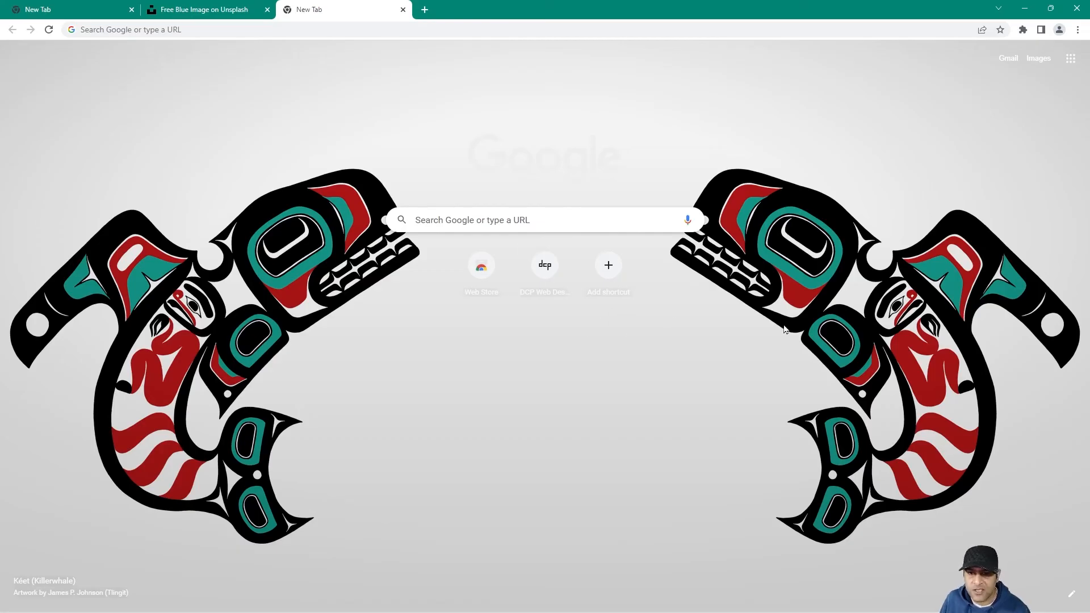